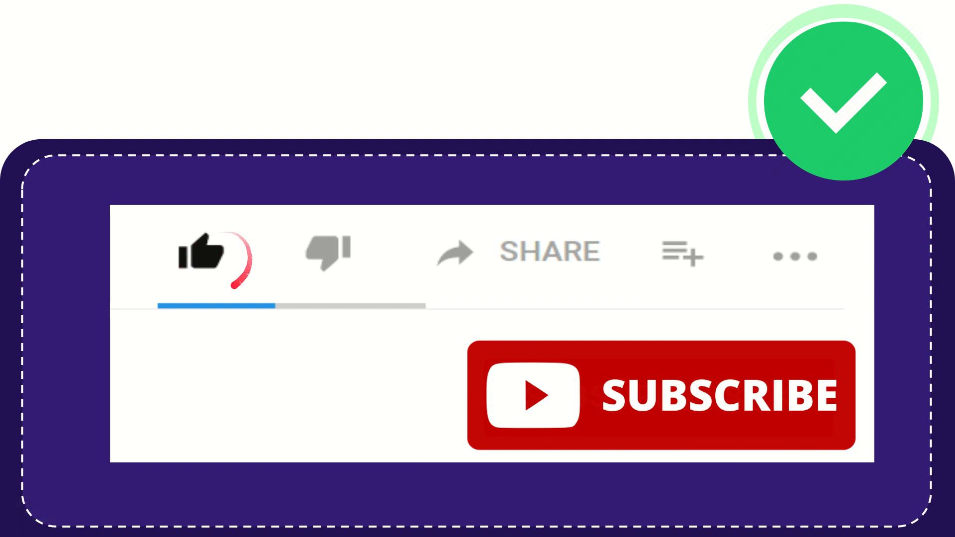
pyautogui.click(327, 252)
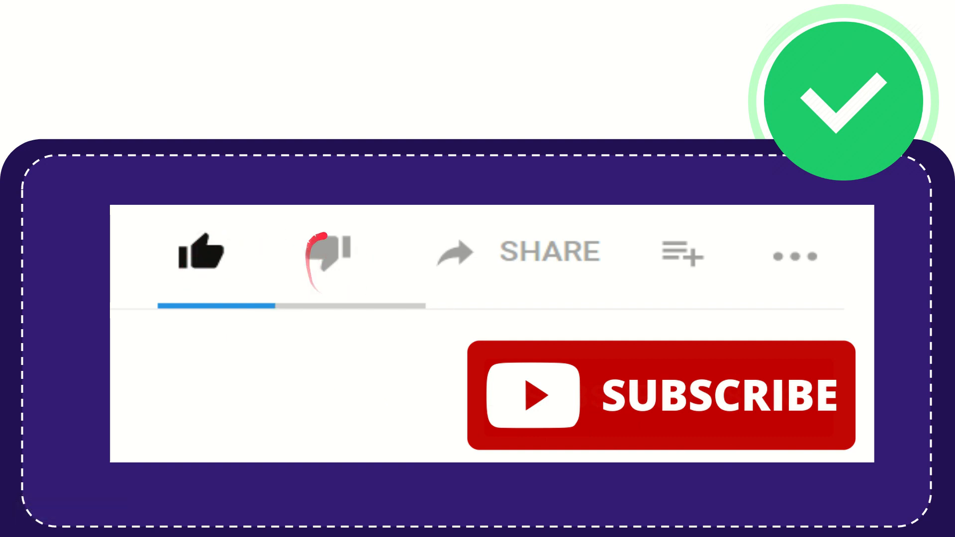